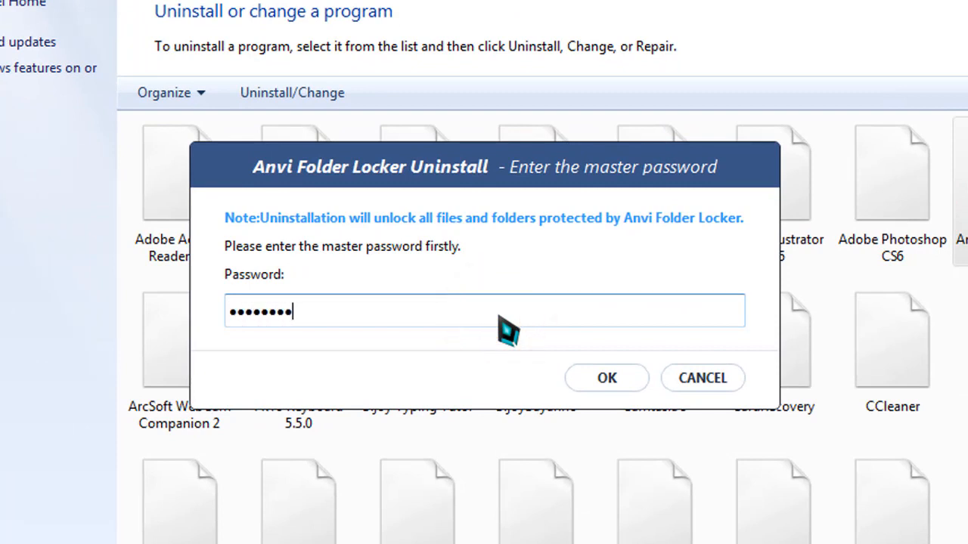
Submit the master password, get 'Invalid password', and cancel the Control Panel uninstall
click(607, 378)
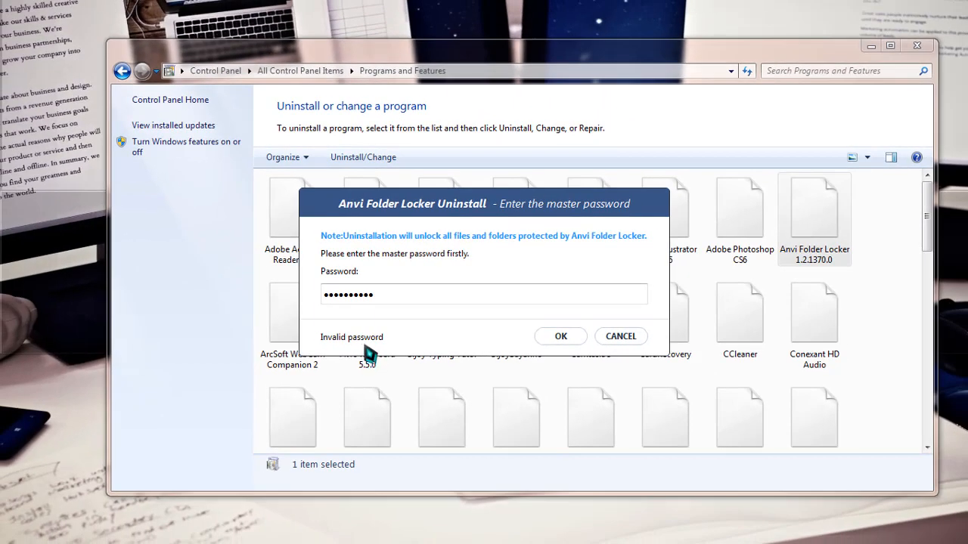
click(620, 336)
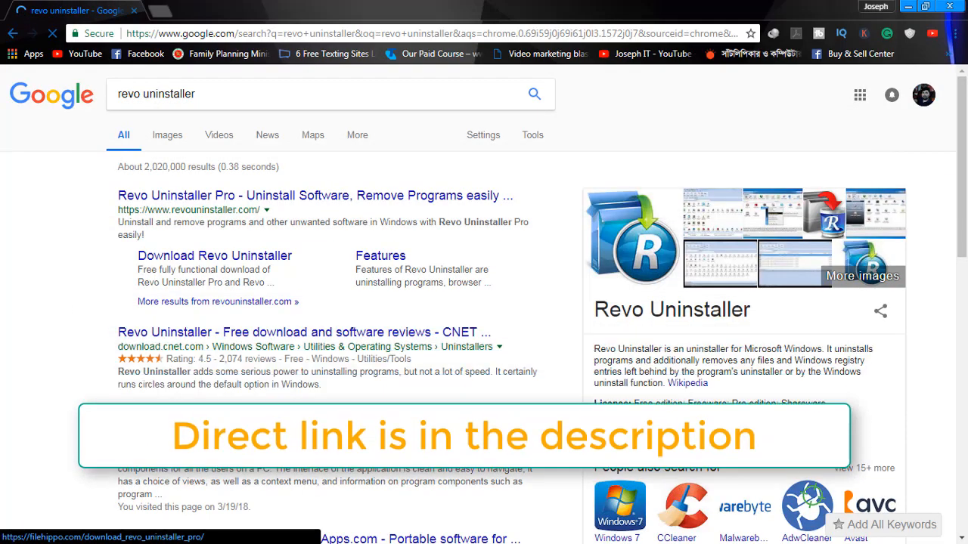
Scroll the Google results for 'revo uninstaller' to reach its download link
scroll(down, 3)
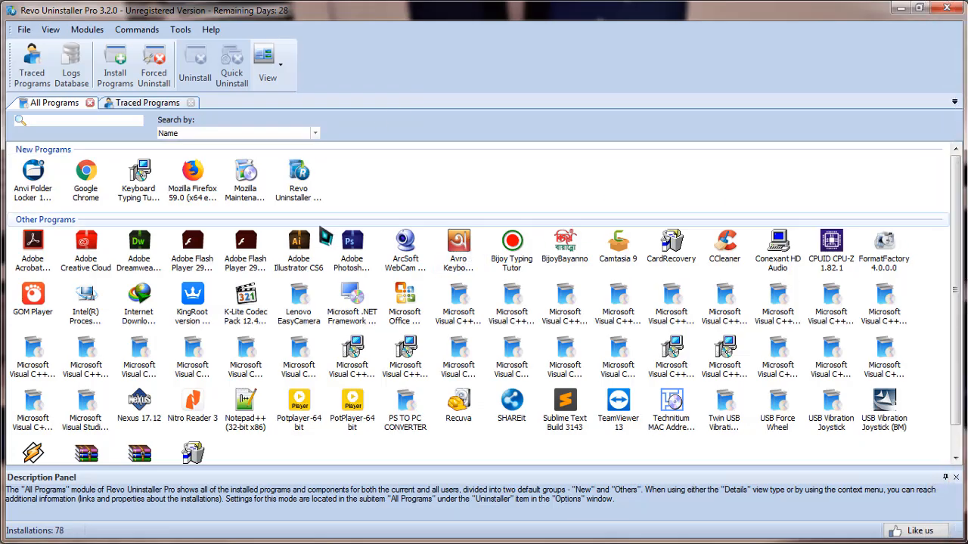
Select Anvi Folder Locker in All Programs and start its uninstall
click(34, 179)
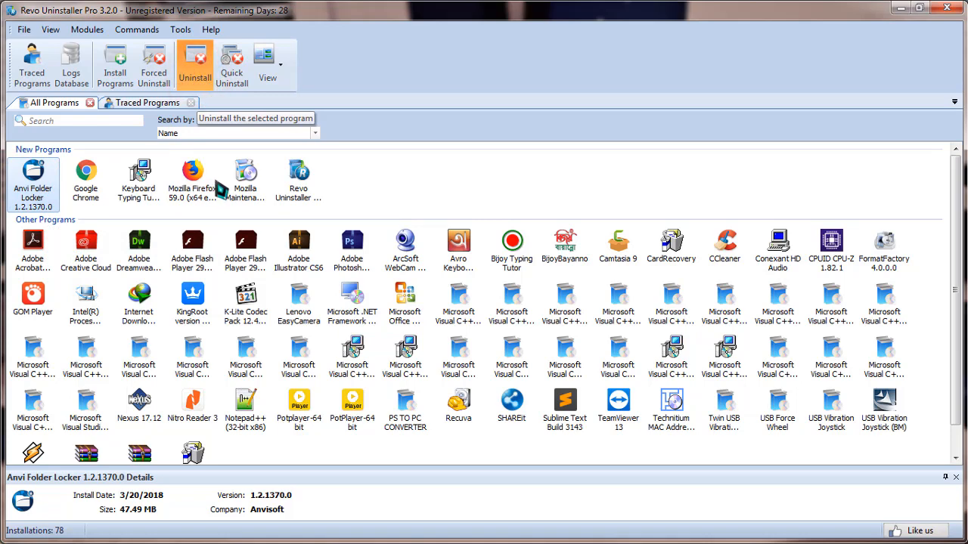
click(193, 64)
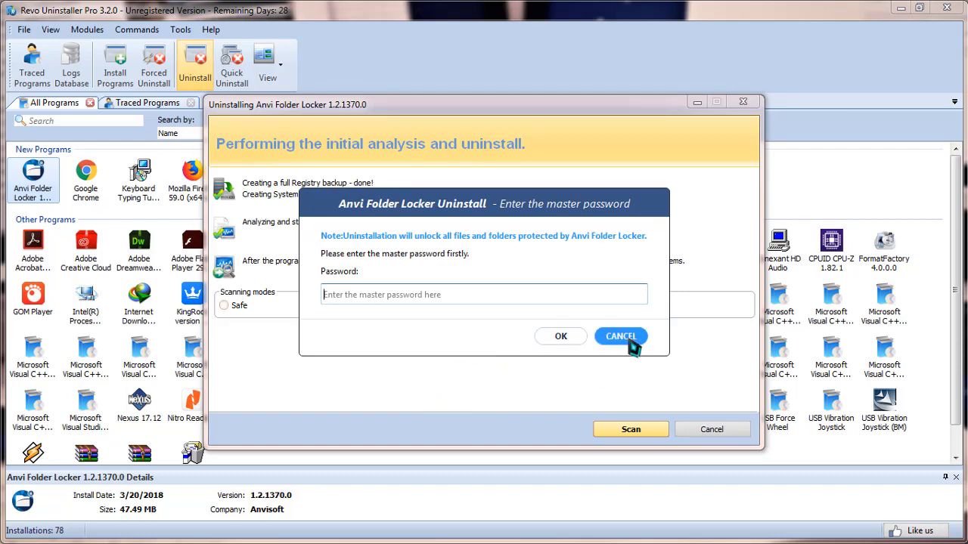
Cancel the master password prompt and run a Moderate leftover scan
click(620, 336)
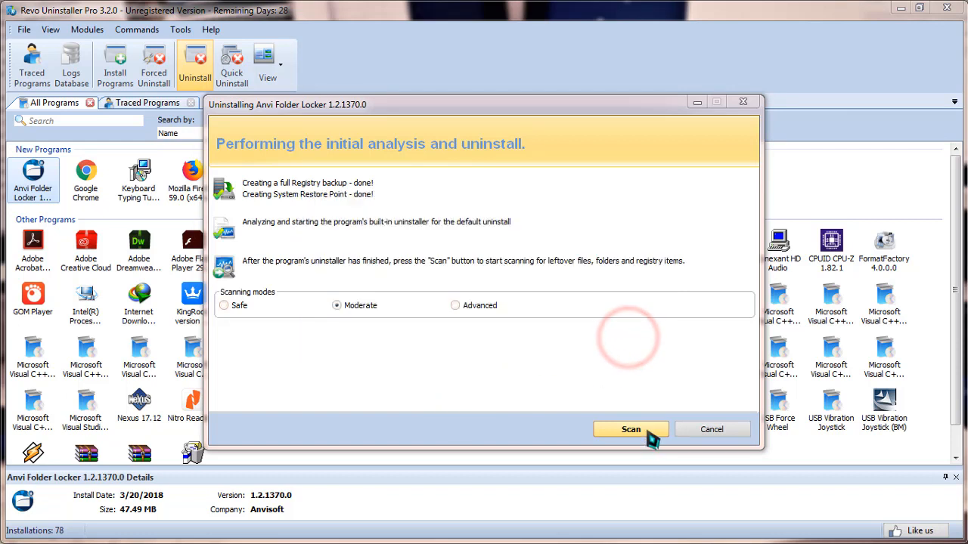
click(631, 430)
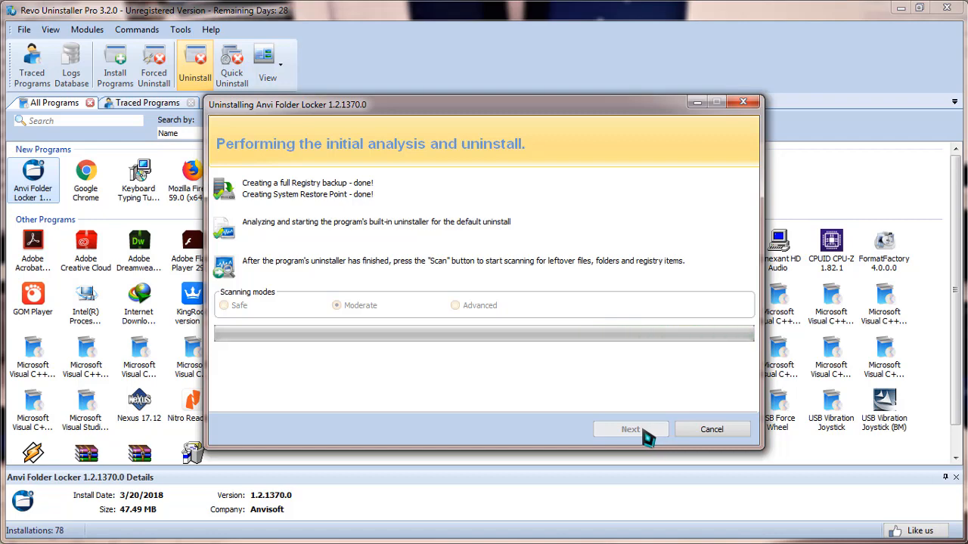
Select all leftover registry items of Anvi Folder Locker and delete them with confirmation
click(629, 429)
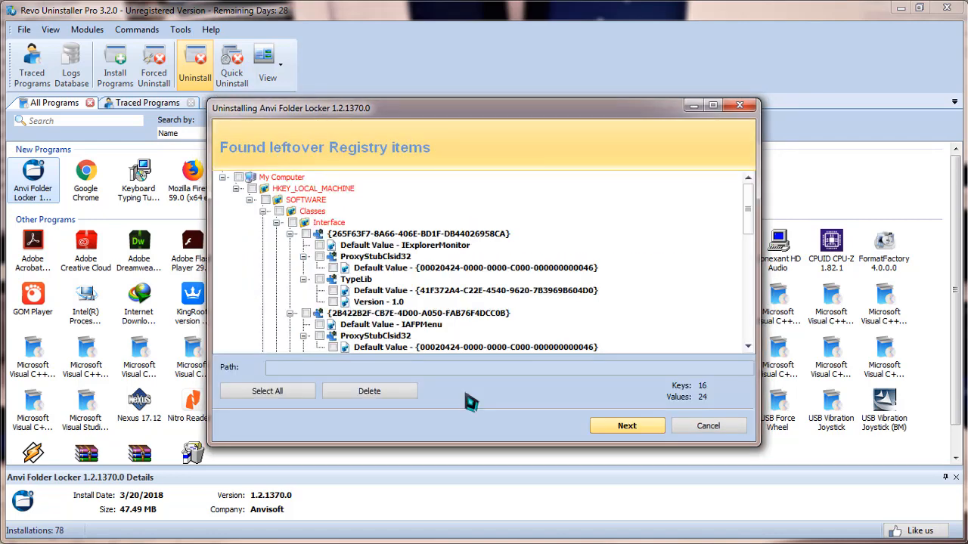
scroll(down, 3)
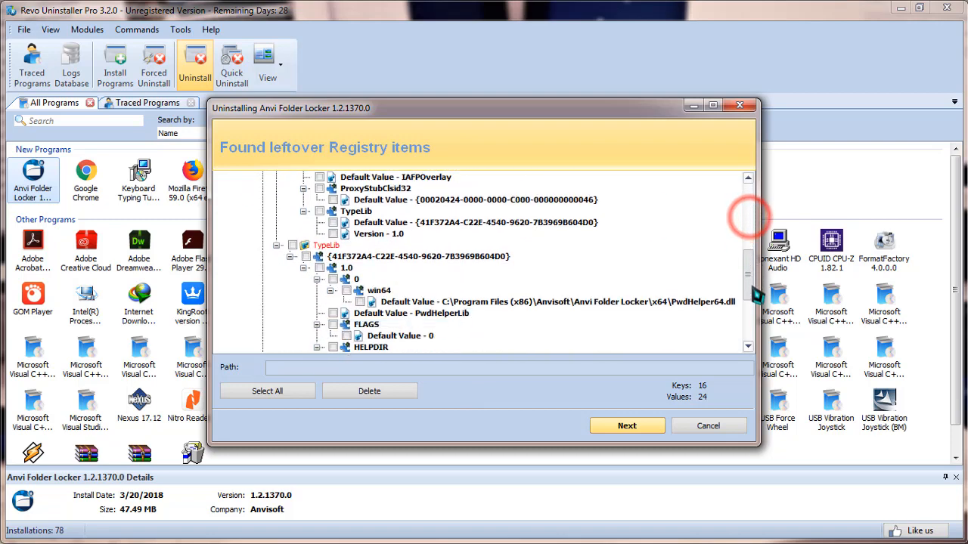
scroll(up, 3)
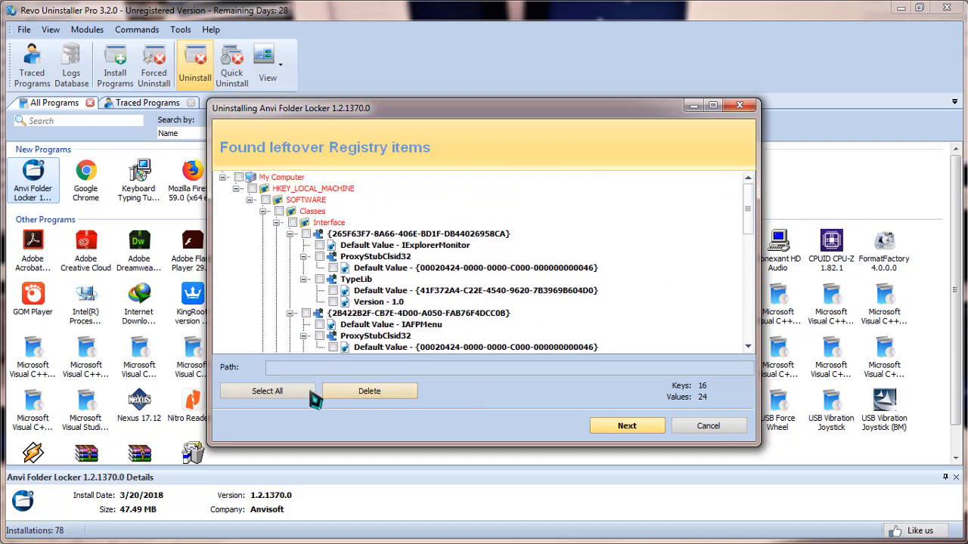
click(266, 390)
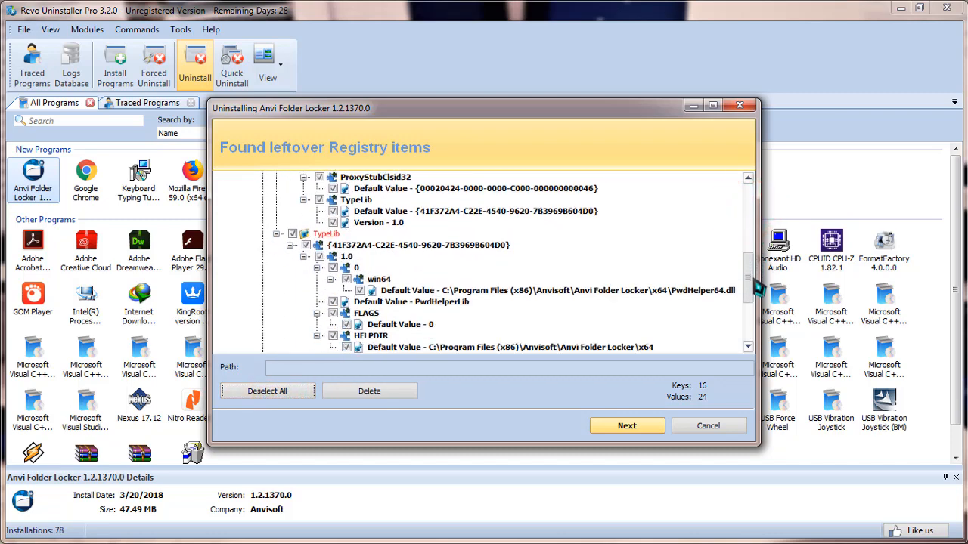
click(369, 390)
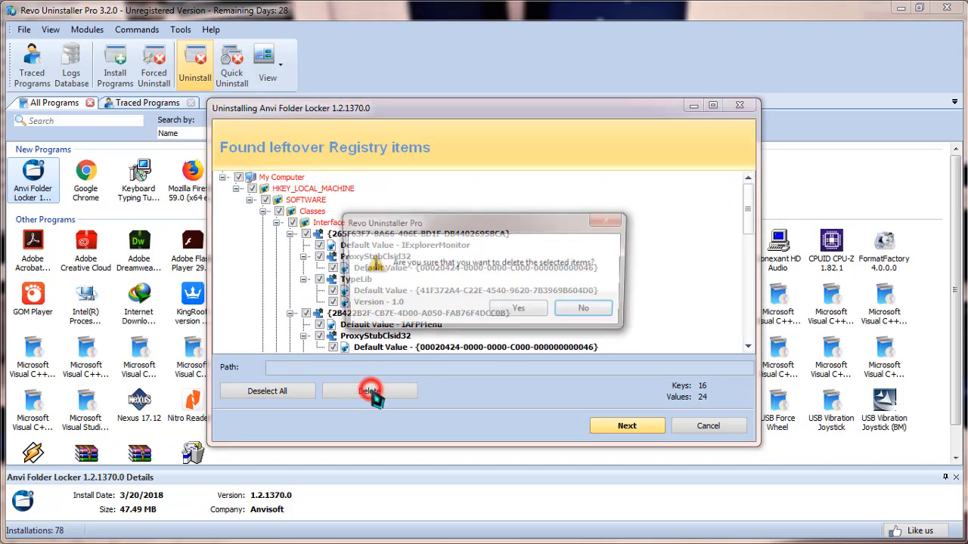
click(517, 309)
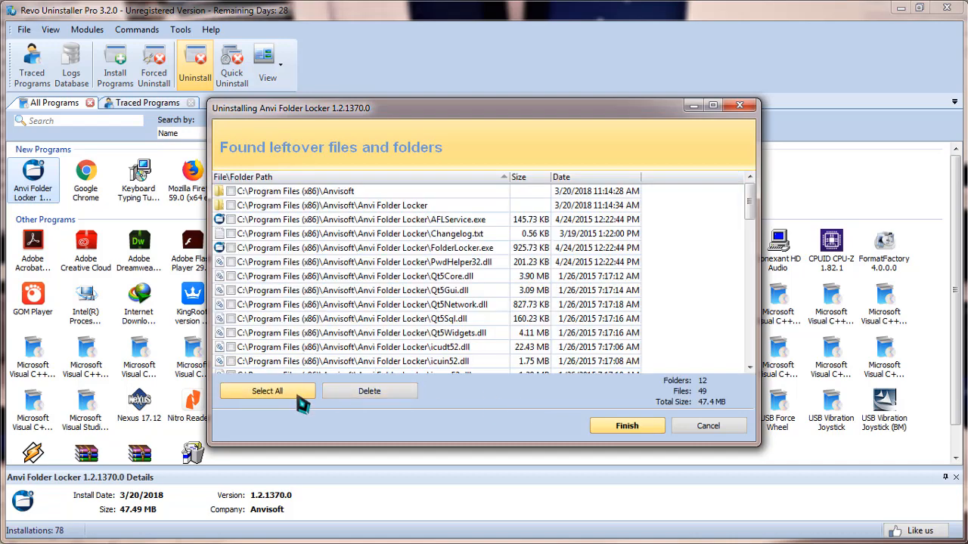
Delete all leftover files and folders, accept the restart notice, and finish the uninstall
click(369, 390)
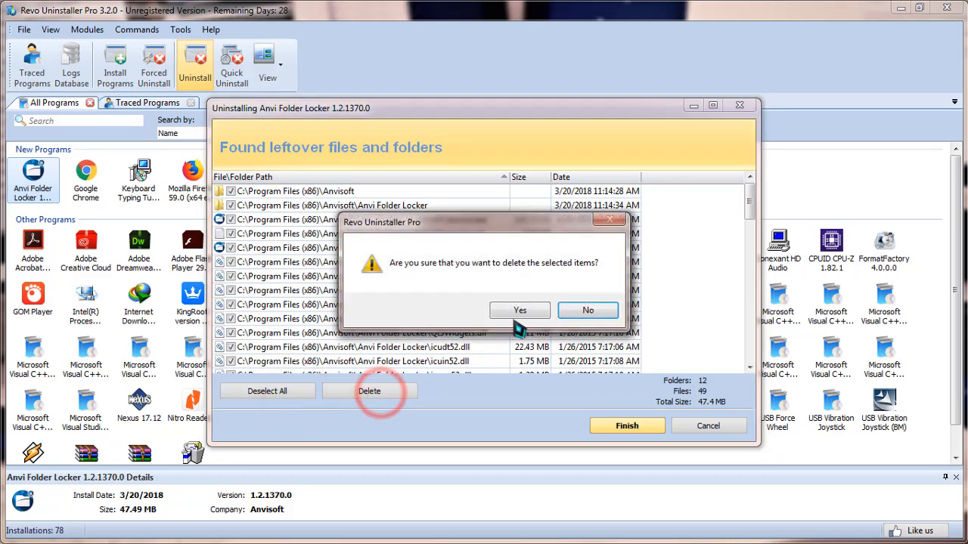
click(520, 310)
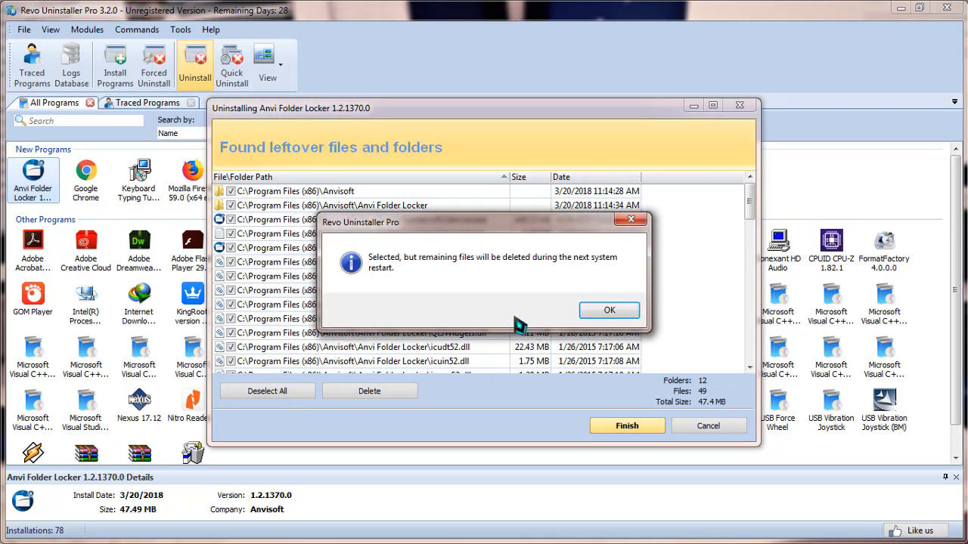
click(608, 310)
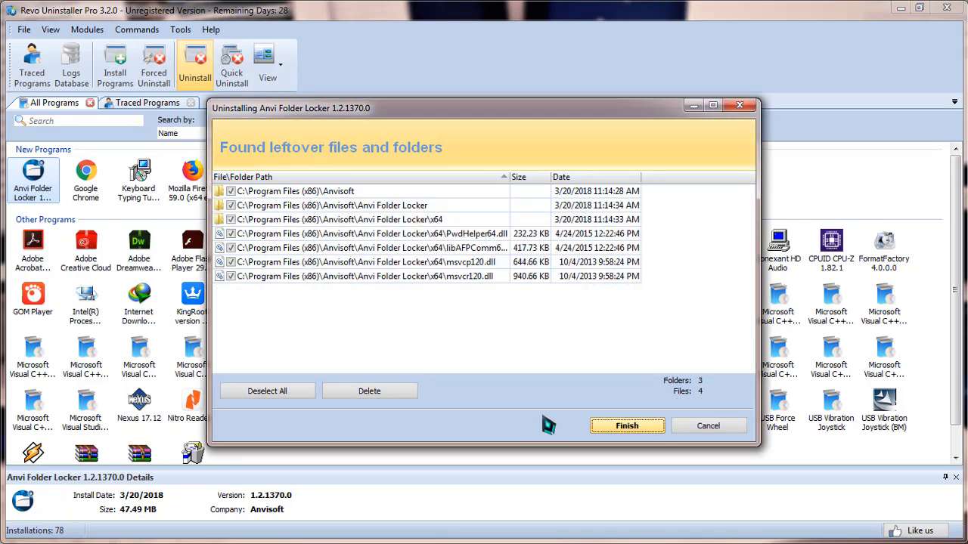
click(626, 425)
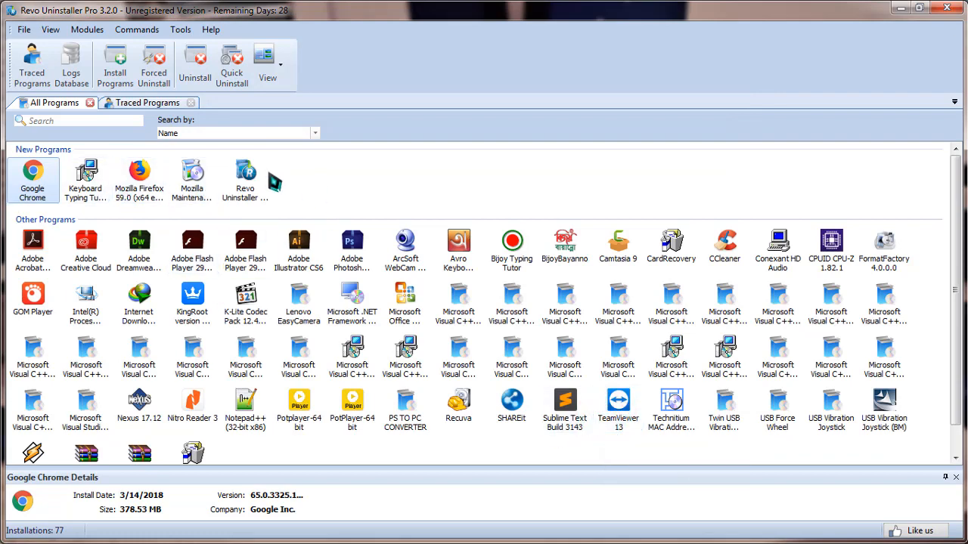
mouse_move(565, 355)
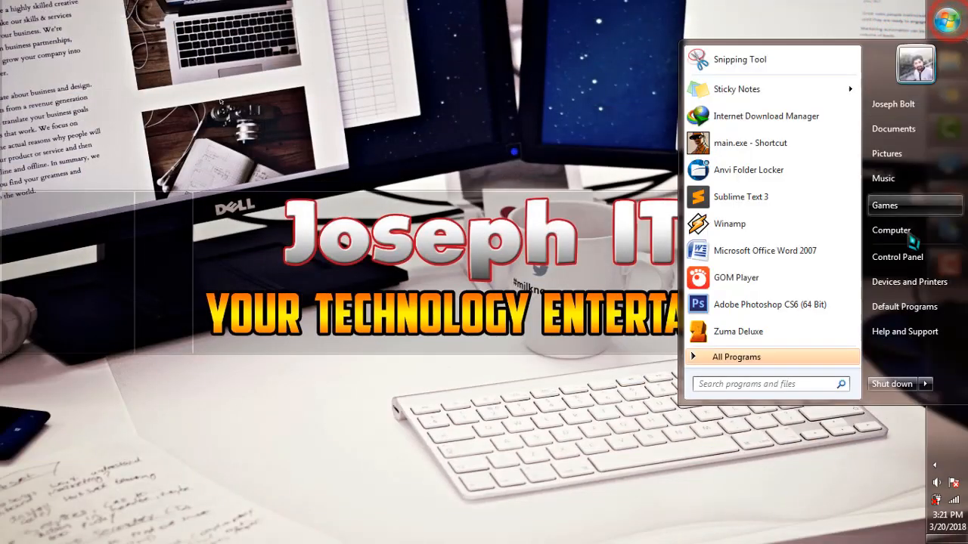
From the Computer window, load Programs and Features to verify Anvi Folder Locker is gone
click(891, 230)
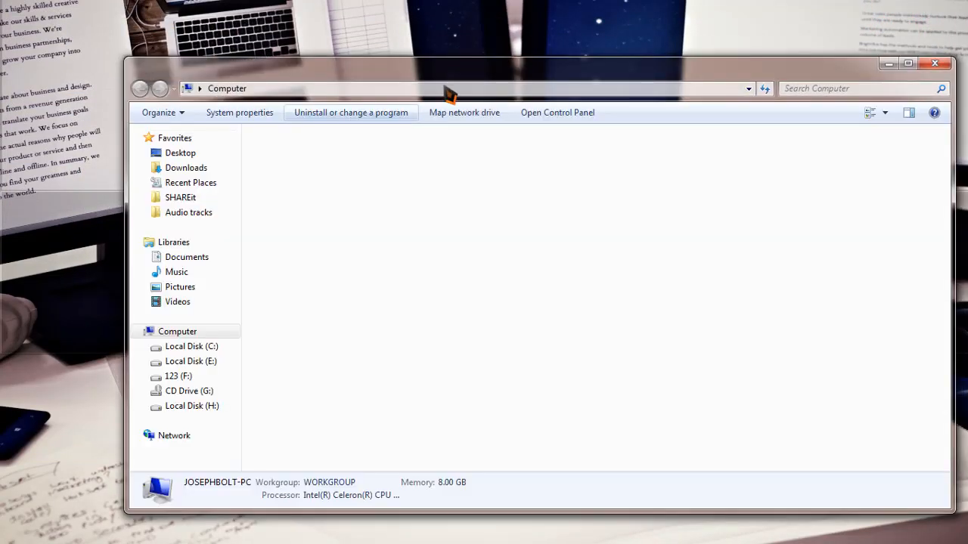
click(350, 112)
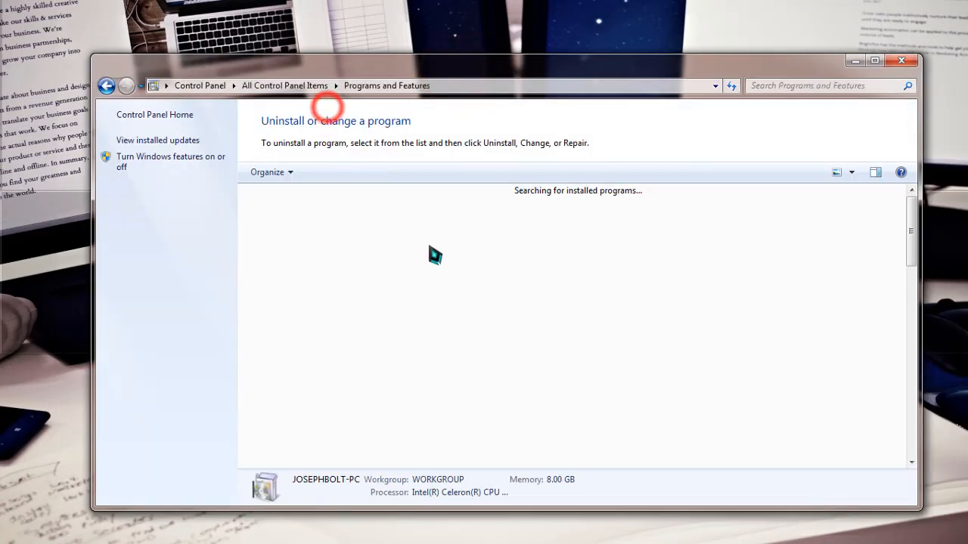